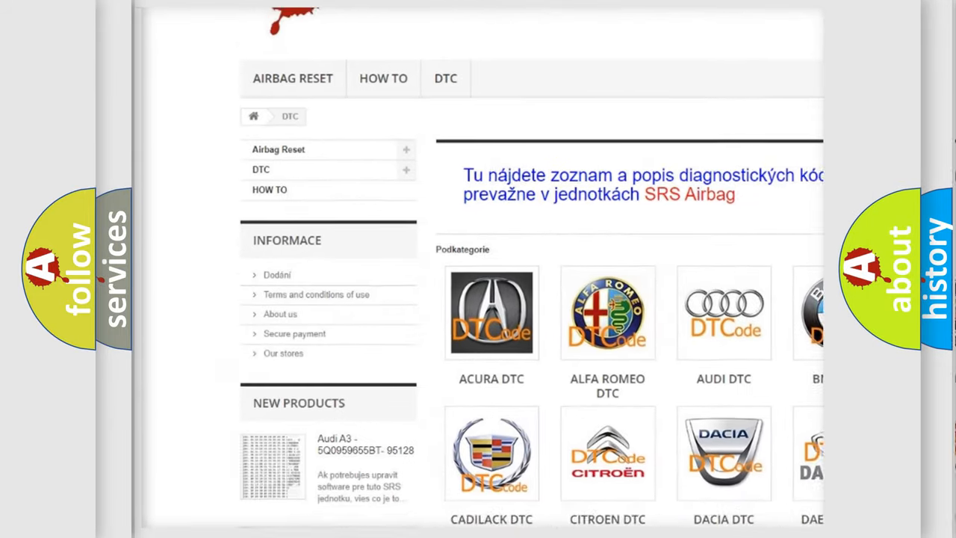
scroll("down", 3)
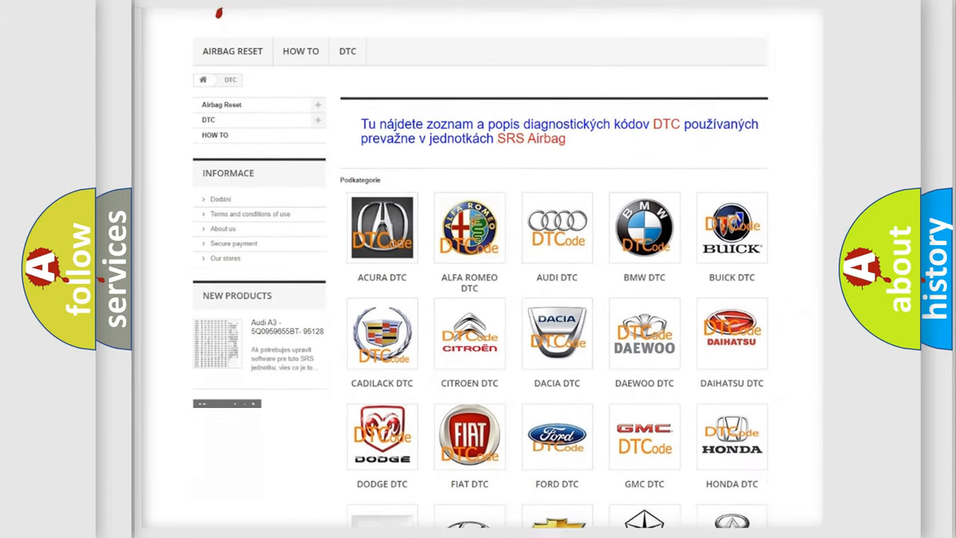
scroll("down", 3)
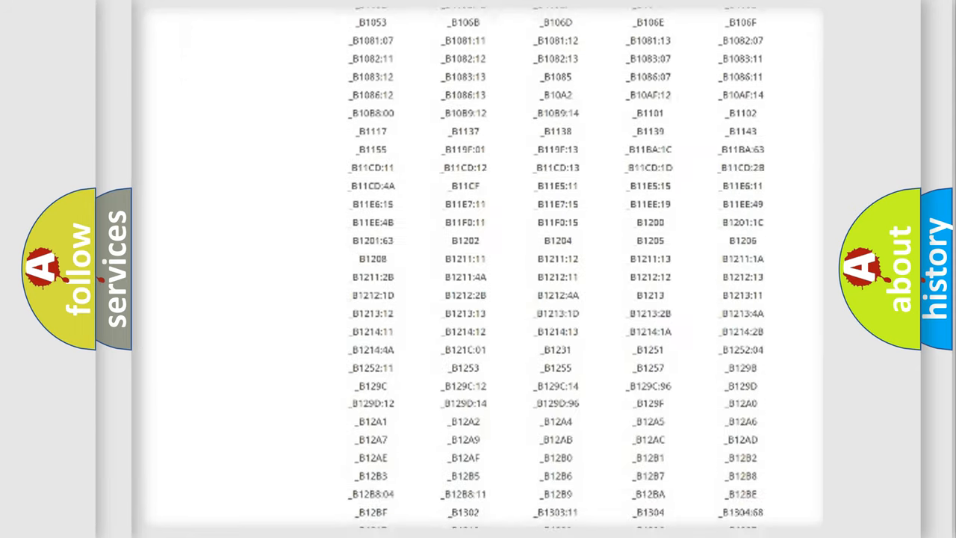
scroll("down", 3)
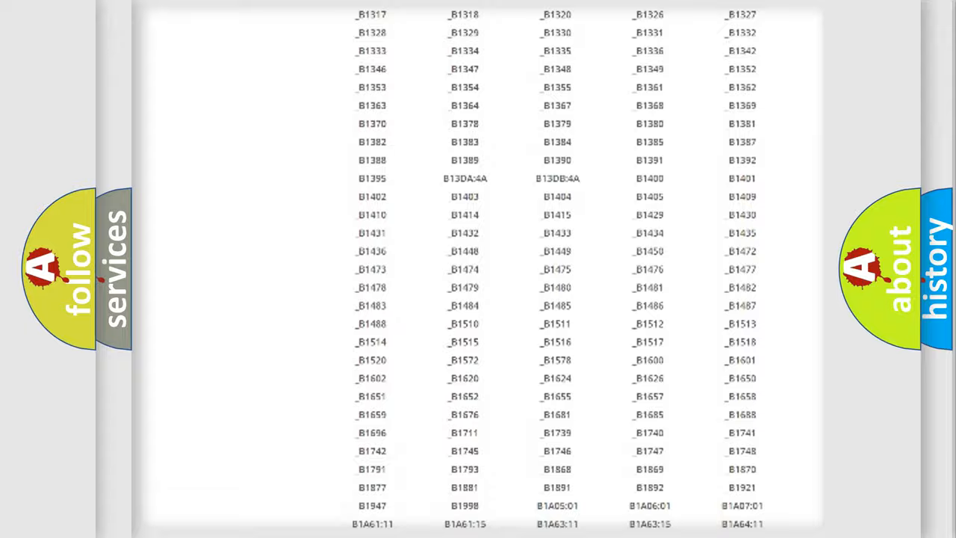